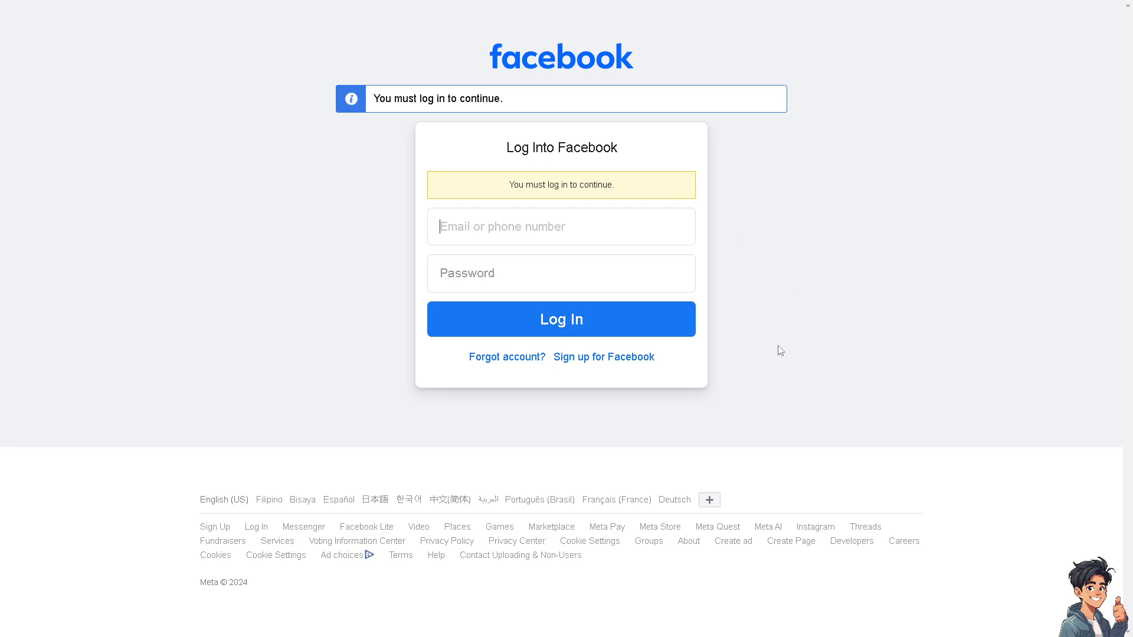
# Leave the login page for the 'Create a new account' sign-up form
pyautogui.click(603, 357)
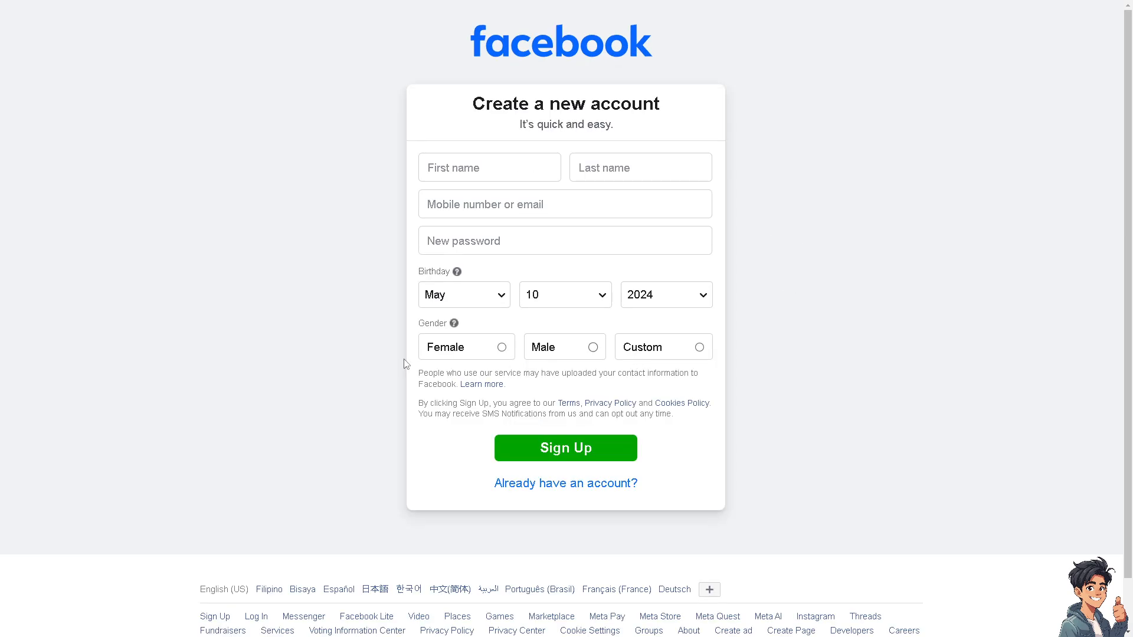
pyautogui.moveTo(118, 347)
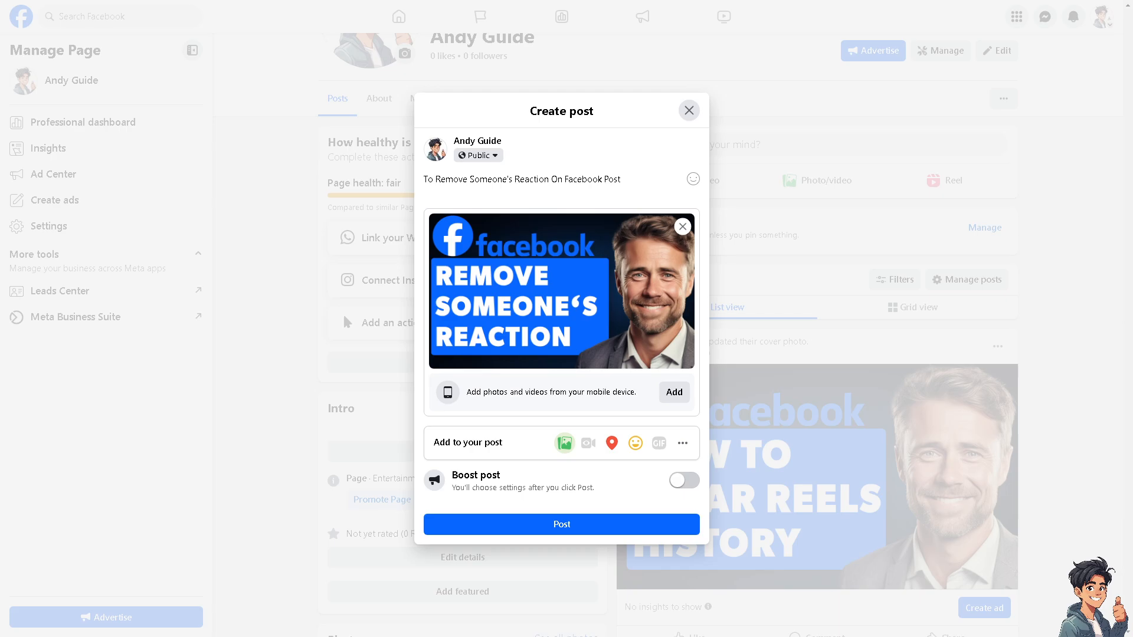
# Discard the post draft and reach the Andy Guide page's Activity log via the ••• menu
pyautogui.click(687, 111)
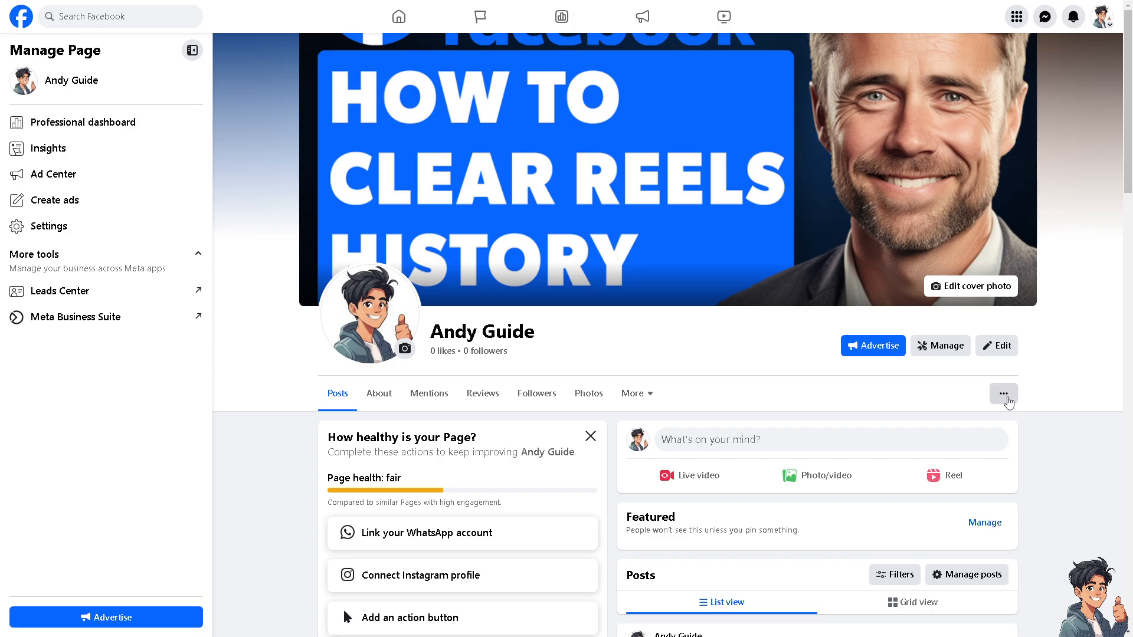
pyautogui.moveTo(1009, 404)
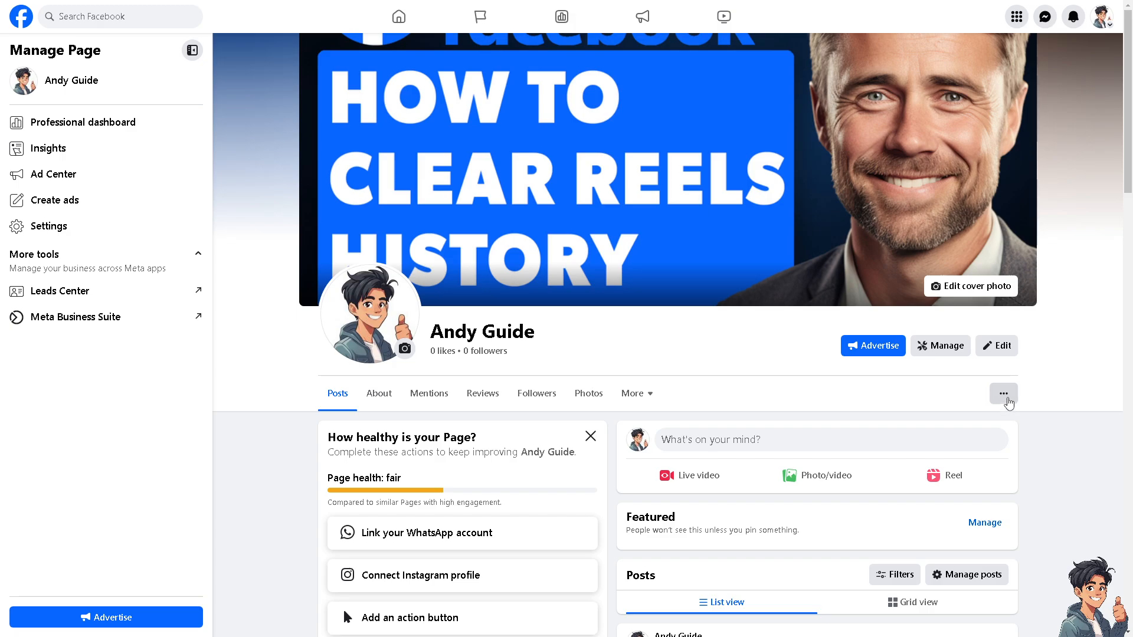
pyautogui.click(1003, 393)
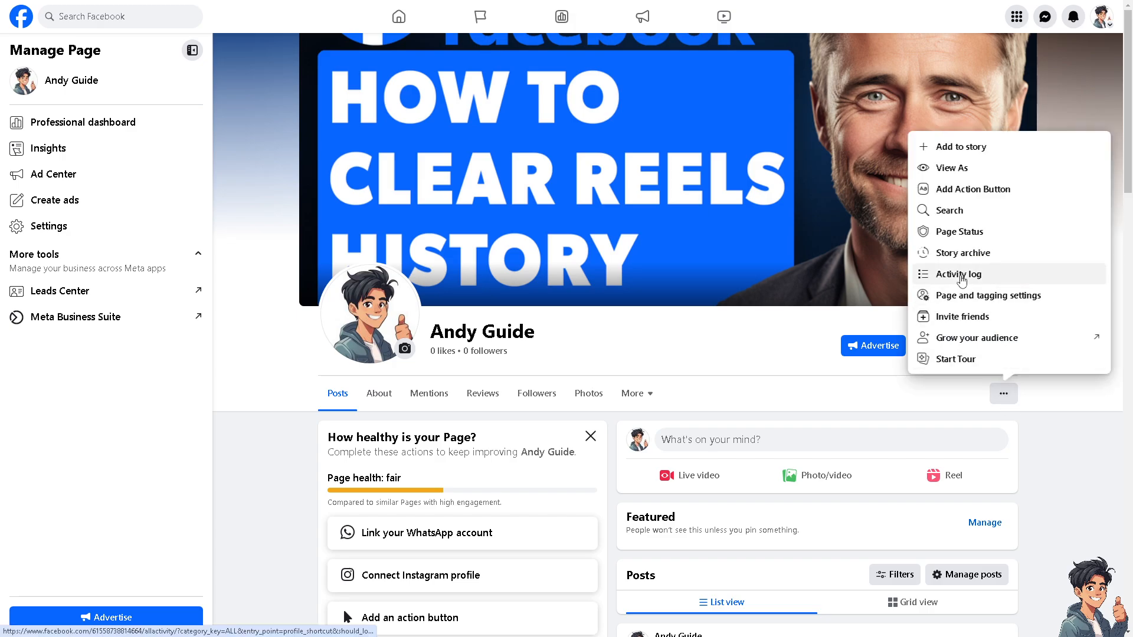
pyautogui.click(958, 274)
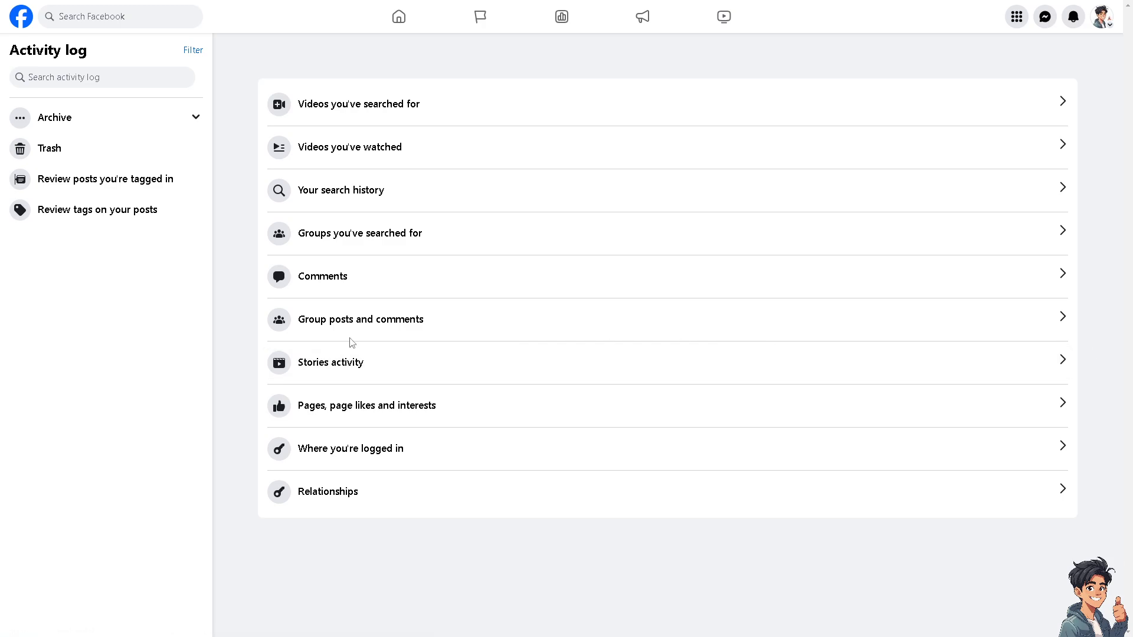
pyautogui.moveTo(308, 346)
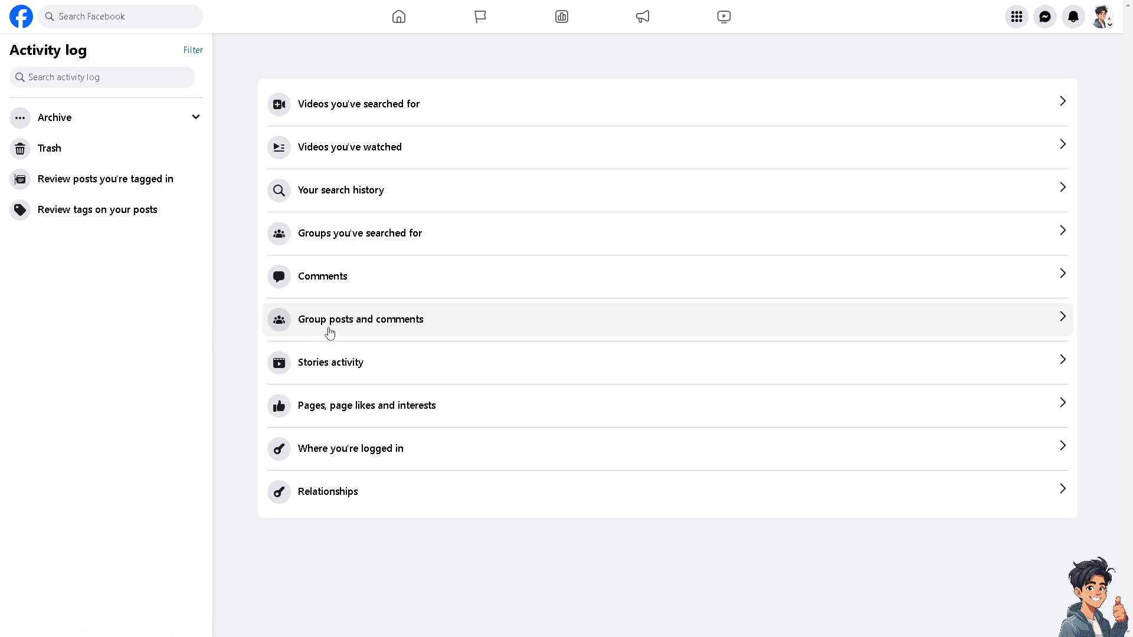
# Show the 'Group posts and comments' category, which reports nothing to show
pyautogui.click(361, 319)
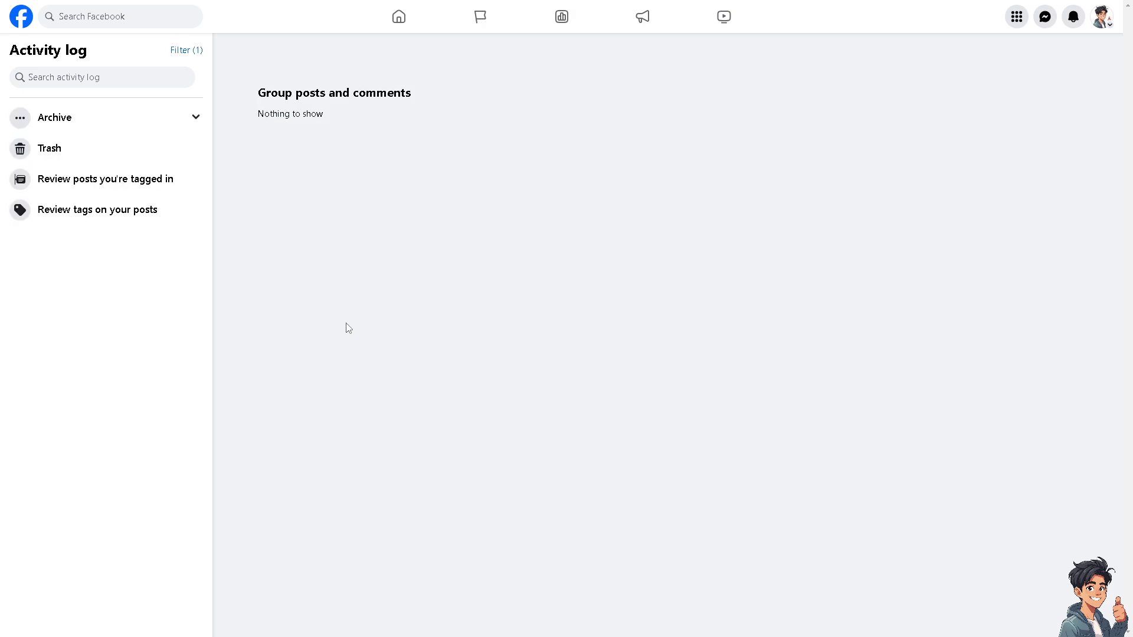
pyautogui.moveTo(268, 165)
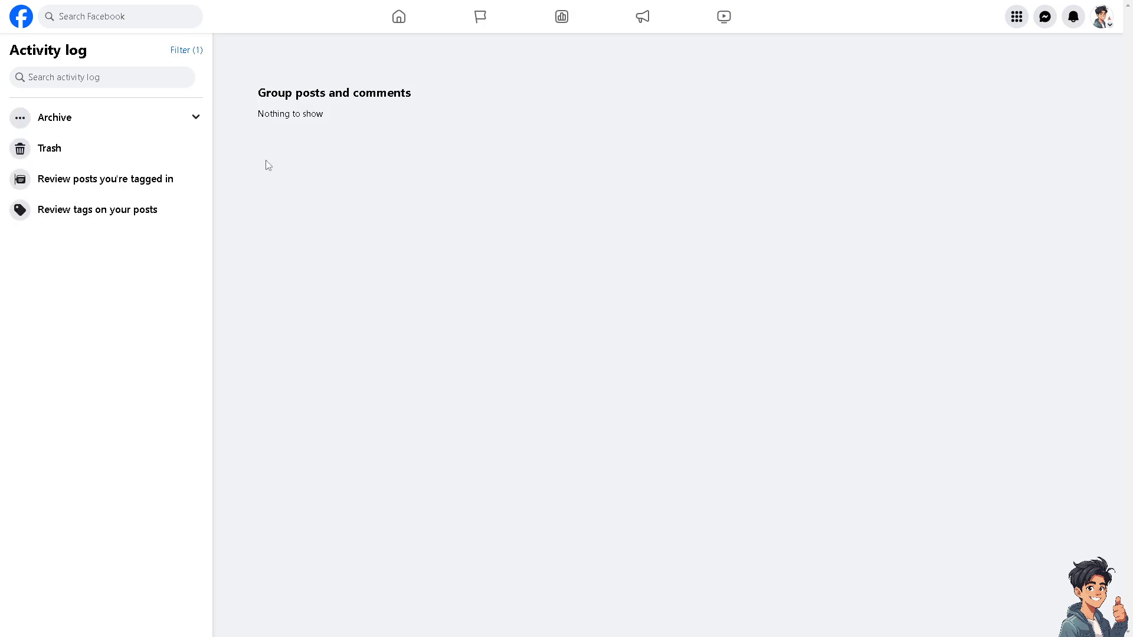
pyautogui.moveTo(572, 170)
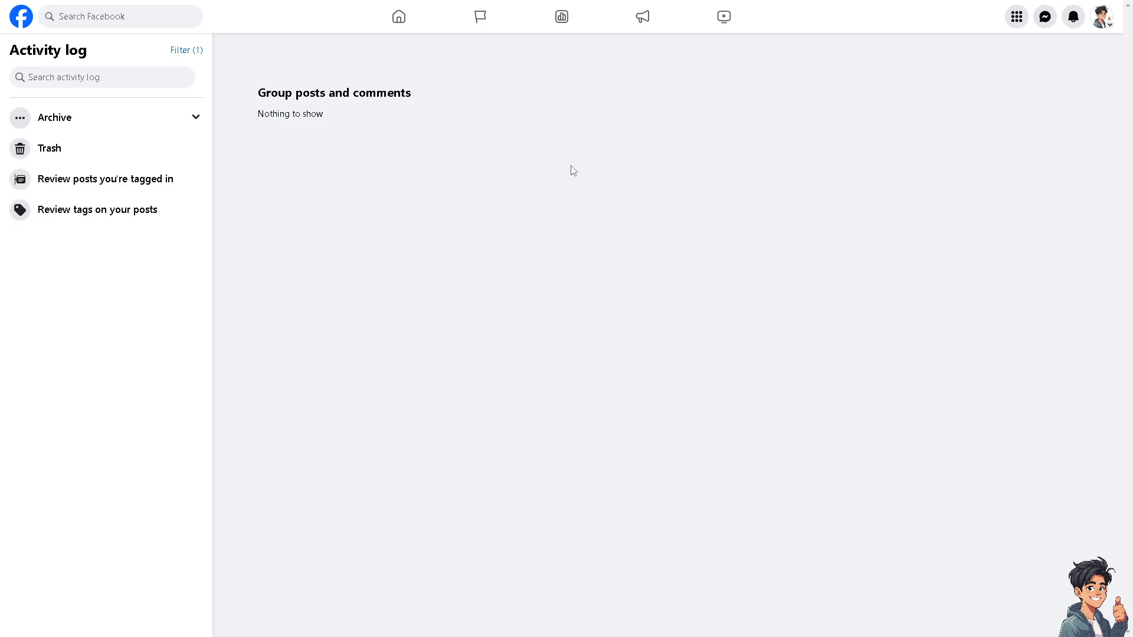
pyautogui.moveTo(763, 152)
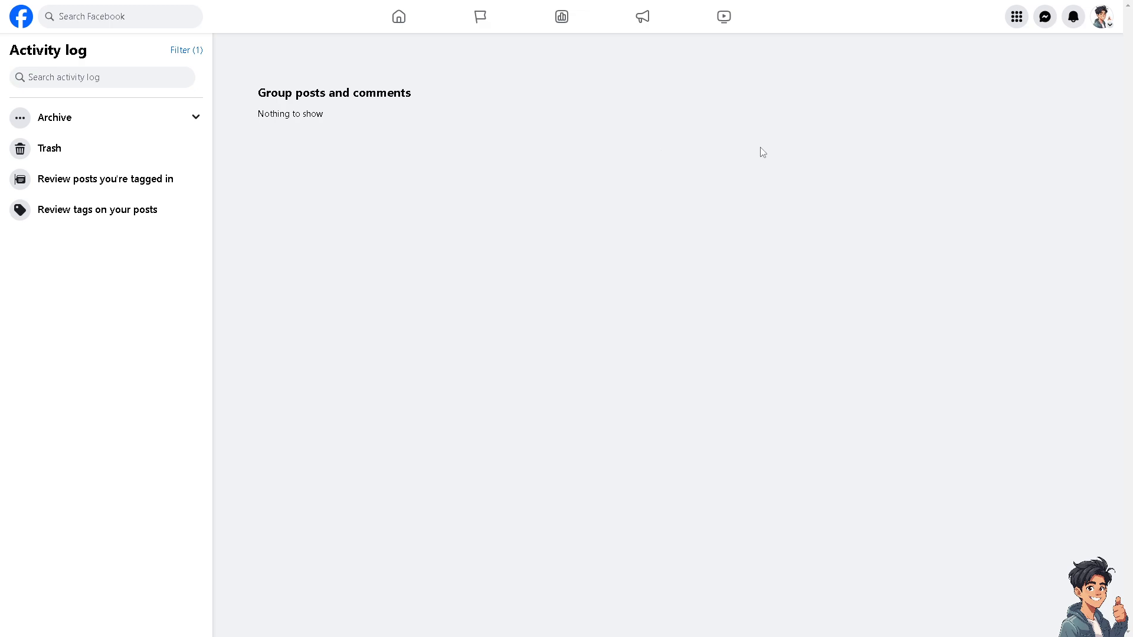
pyautogui.moveTo(273, 133)
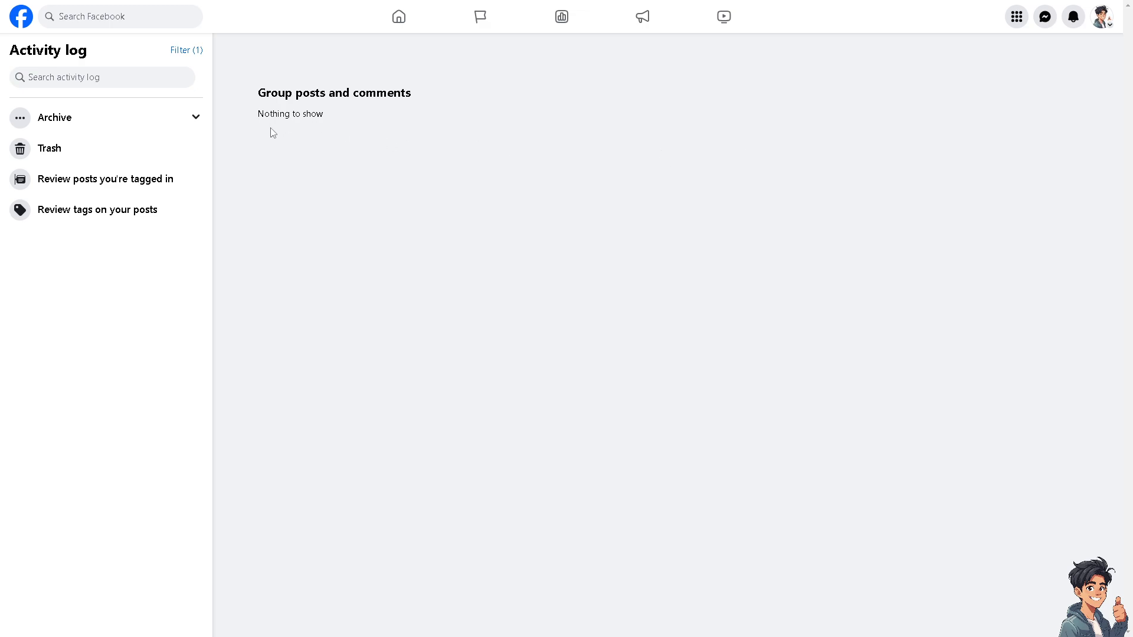
pyautogui.moveTo(268, 141)
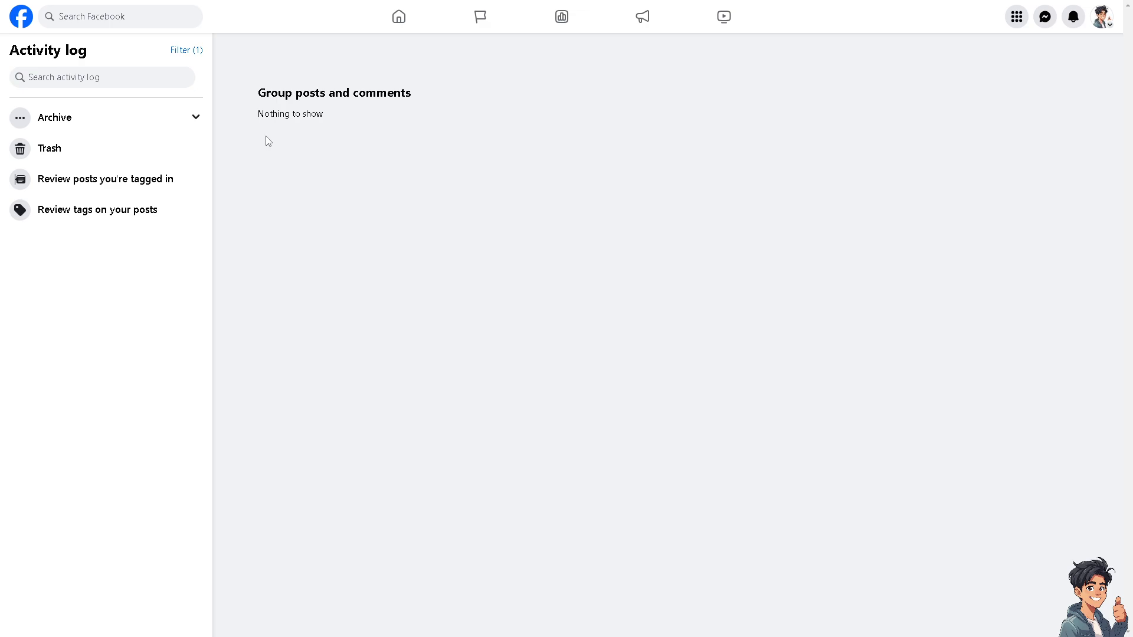
pyautogui.moveTo(246, 145)
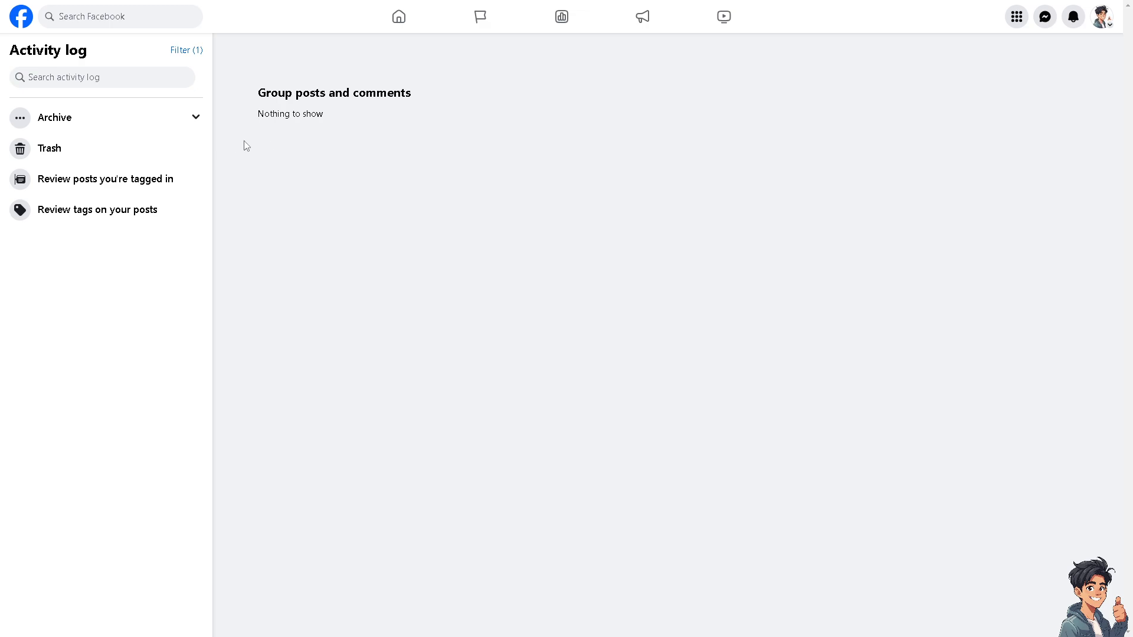
pyautogui.moveTo(821, 143)
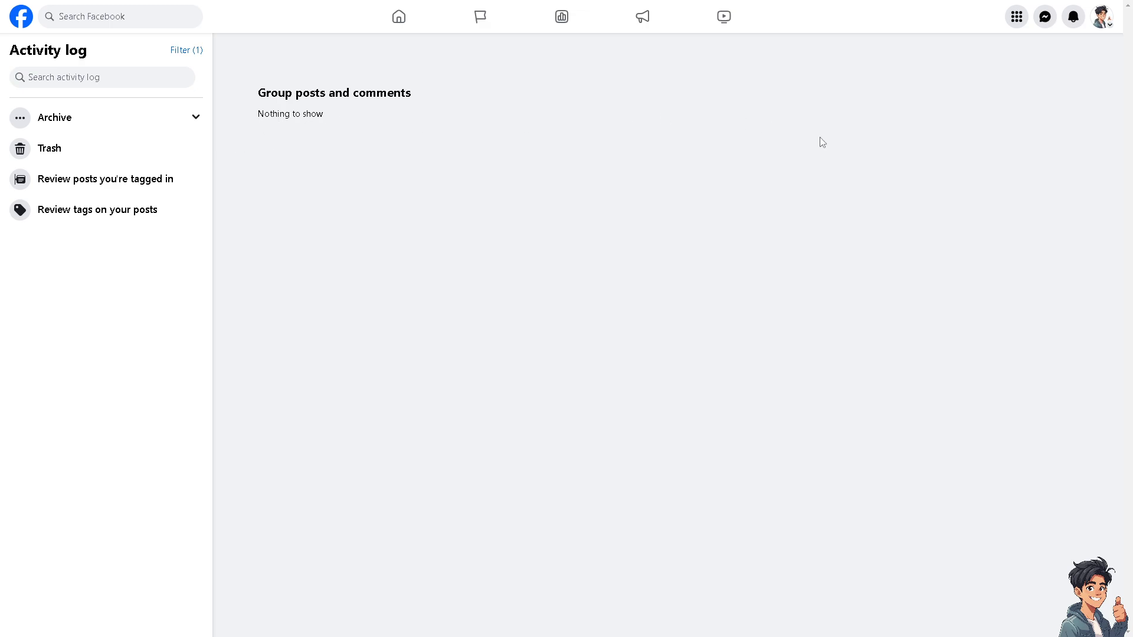
pyautogui.moveTo(201, 234)
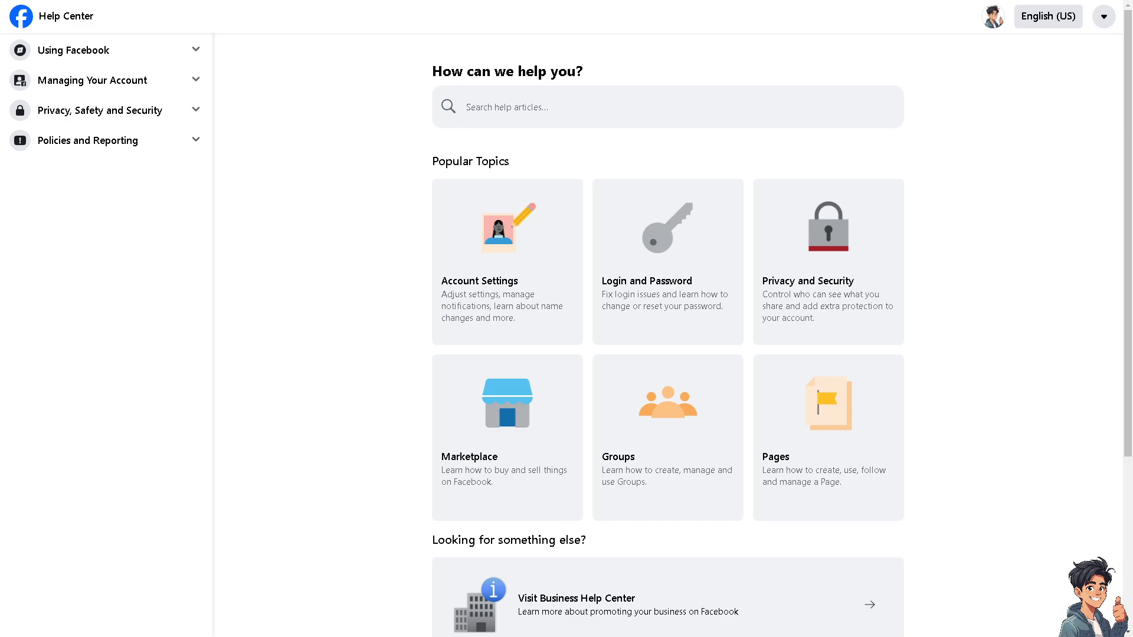
pyautogui.moveTo(672, 352)
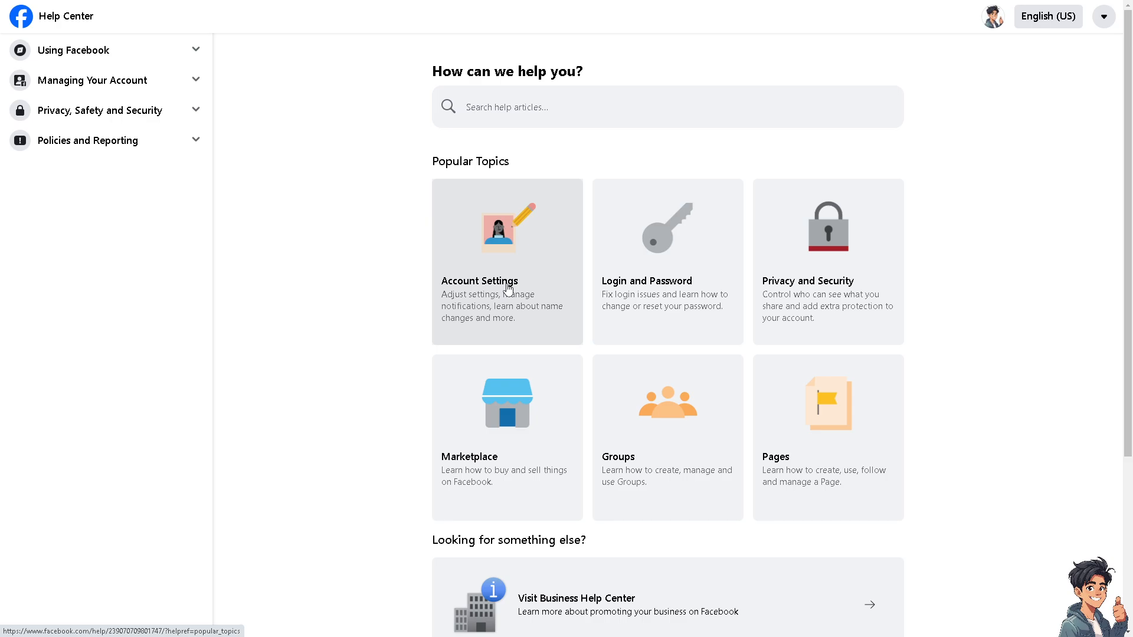
pyautogui.moveTo(495, 292)
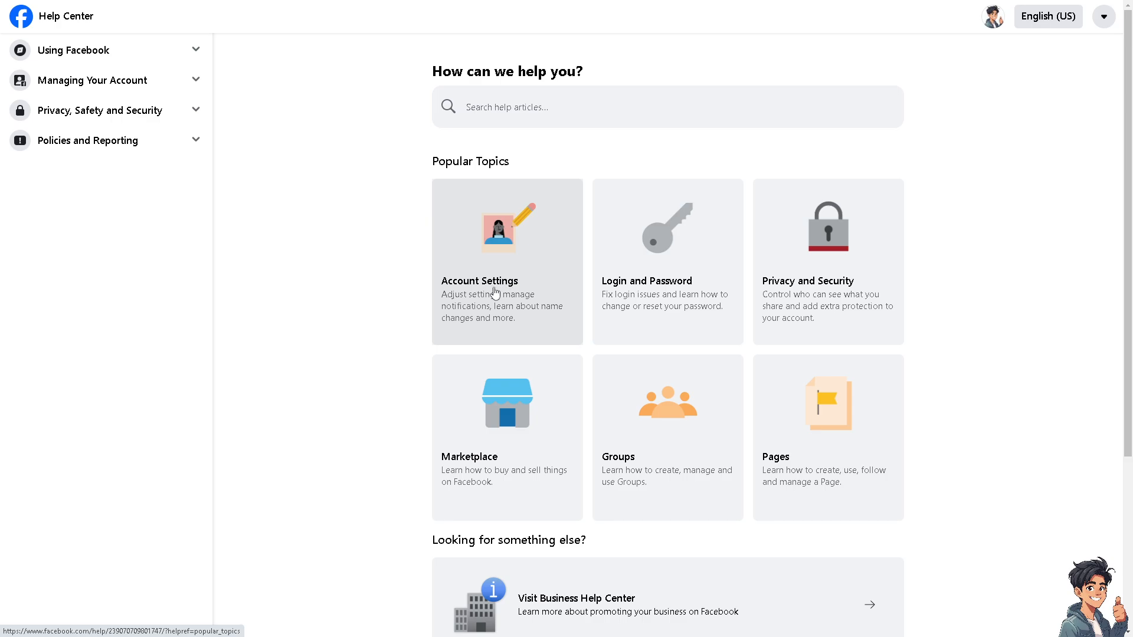